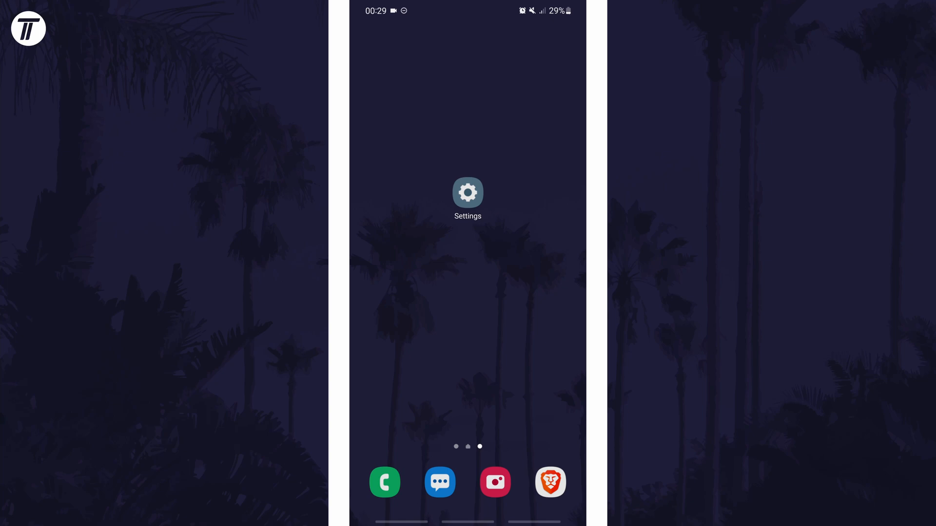
Launch the Settings app from the home screen.
left_click(467, 192)
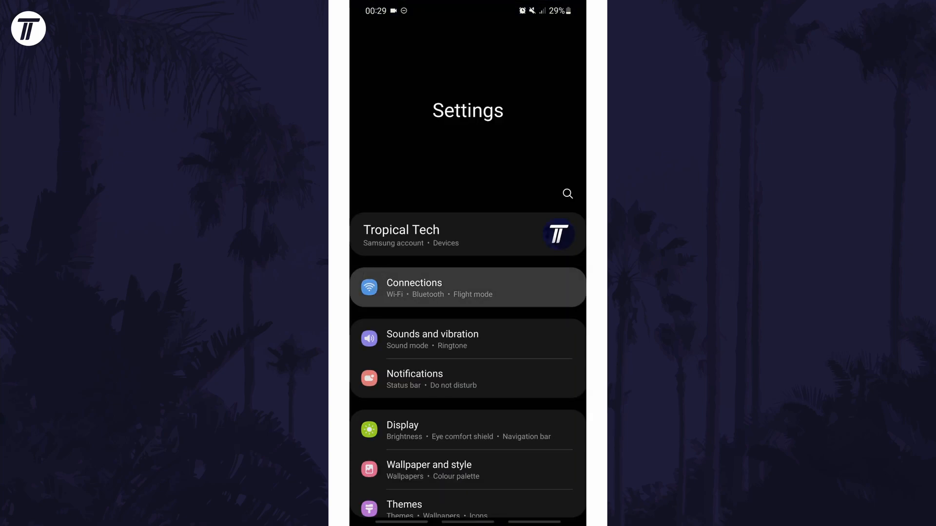
Go to Connections and switch on NFC and contactless payments.
left_click(467, 288)
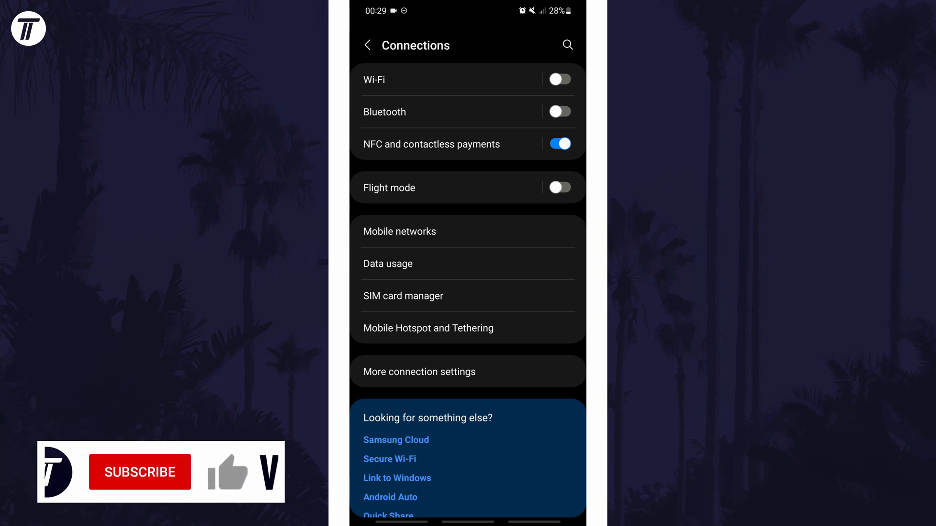
left_click(139, 472)
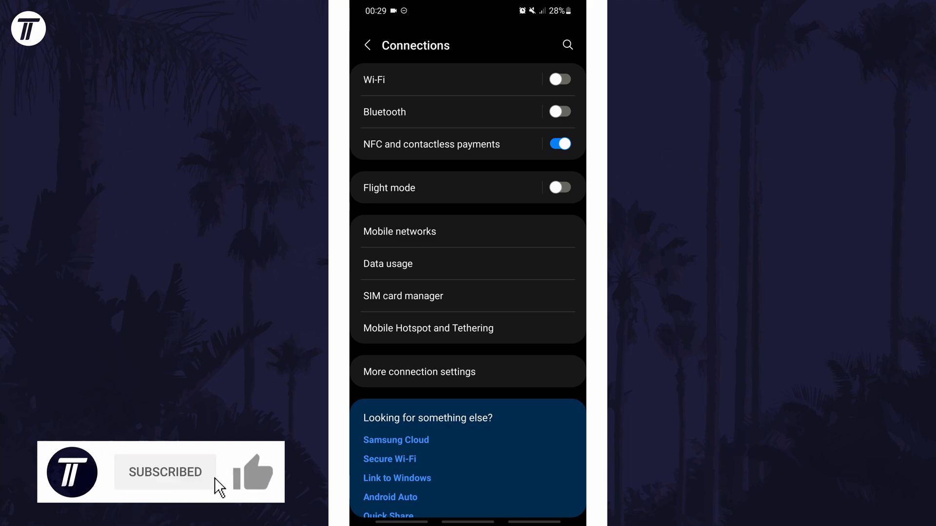
left_click(254, 472)
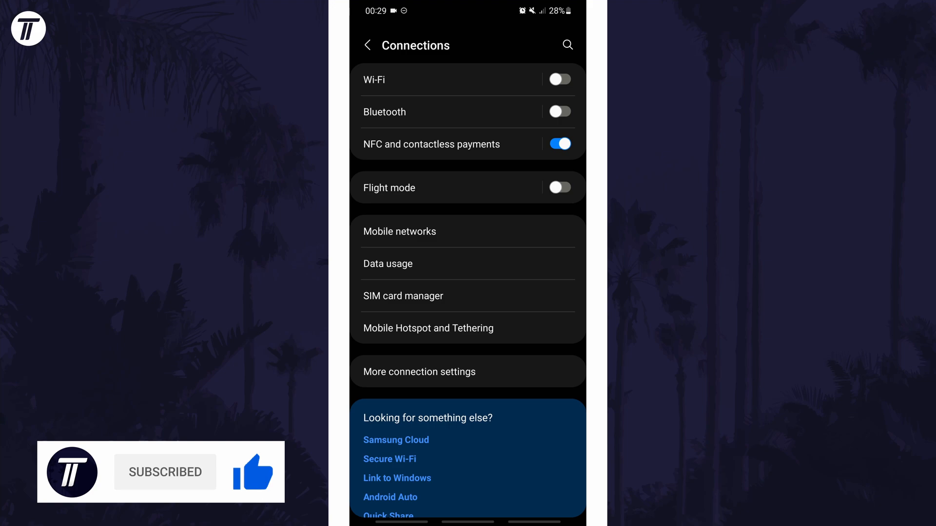